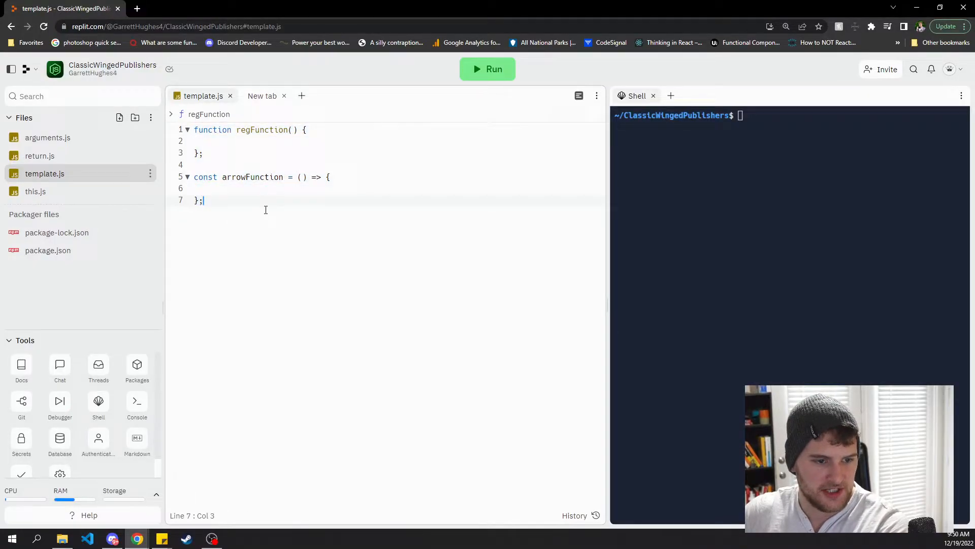
# - Run 'node arguments.js' showing regFunction's hi, 5, true, then switch the call to arrowFunction and rerun
pyautogui.press('Ctrl+a')
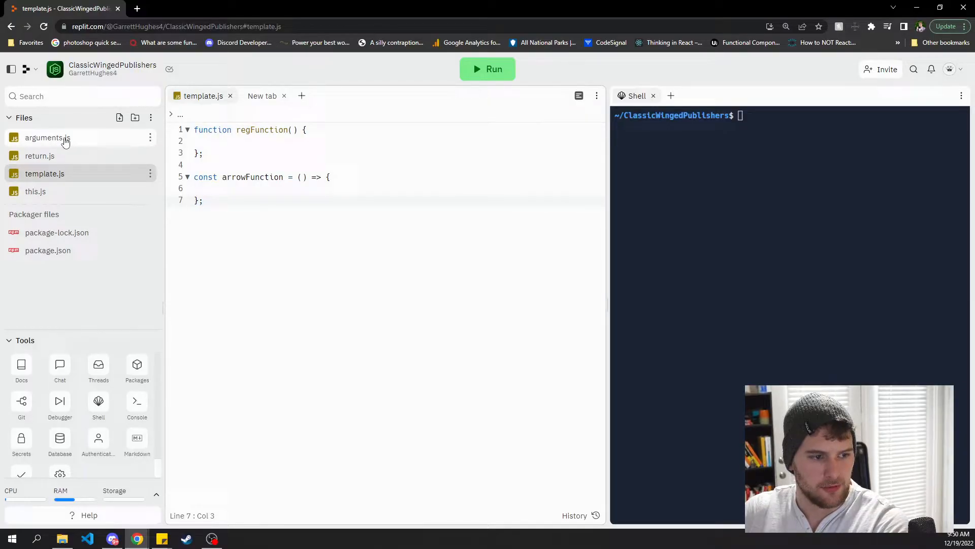
pyautogui.click(47, 138)
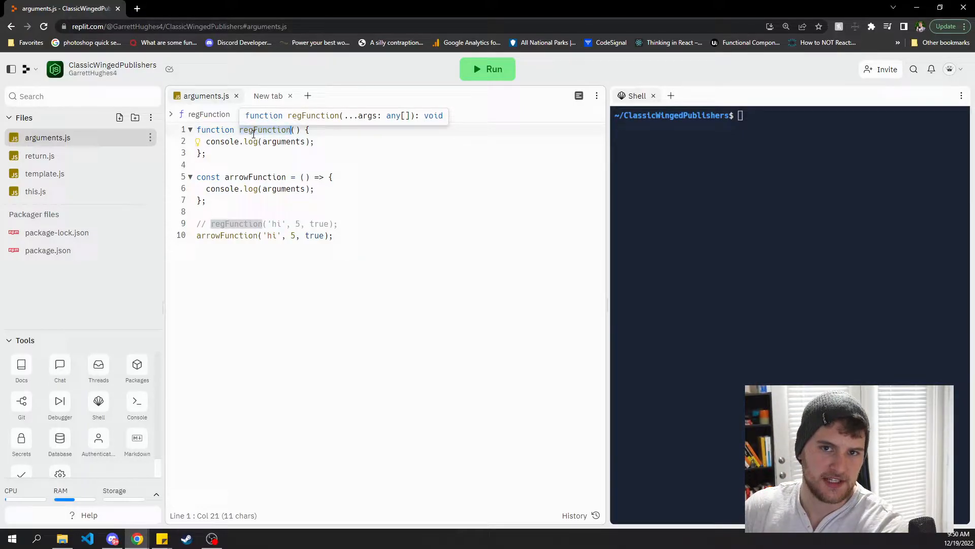
pyautogui.moveTo(369, 174)
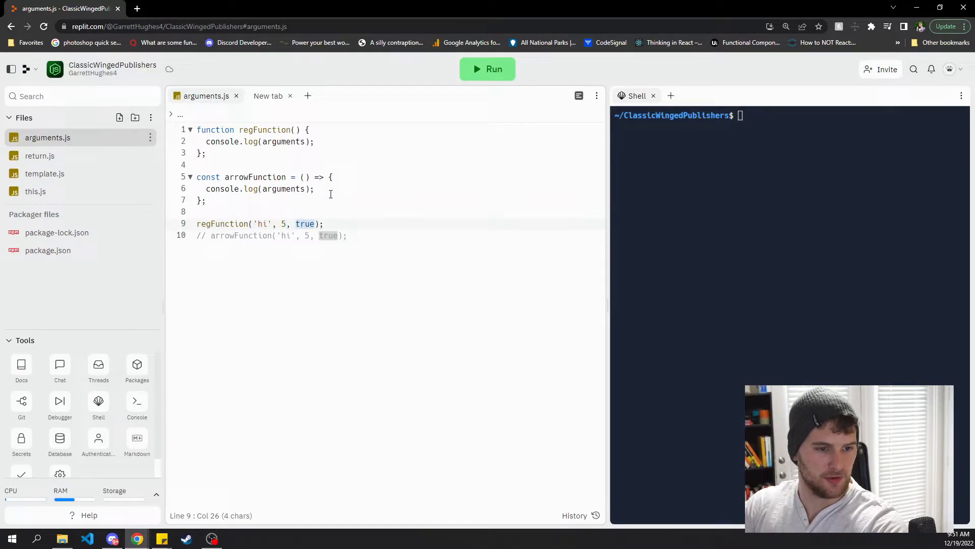
pyautogui.write('node arguments.js')
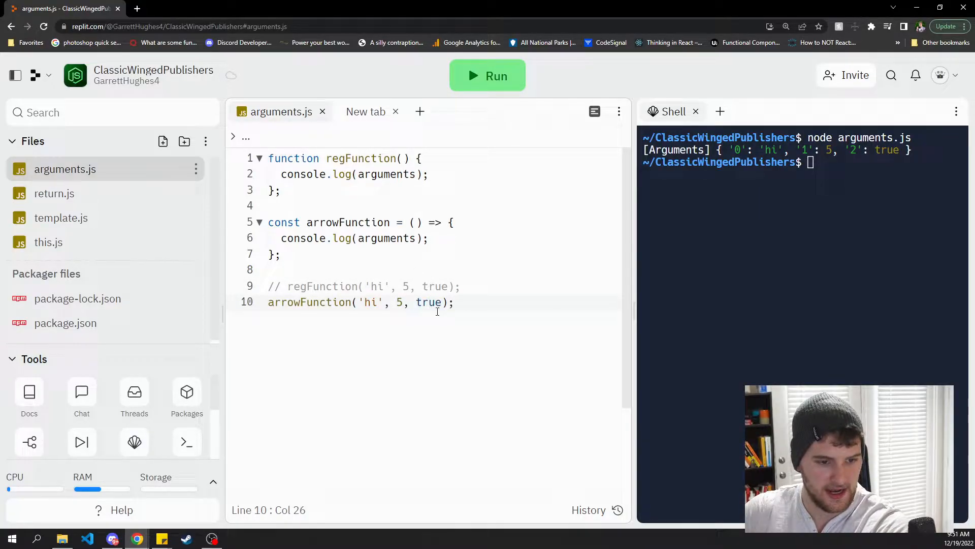
pyautogui.moveTo(360, 302); pyautogui.dragTo(446, 301)
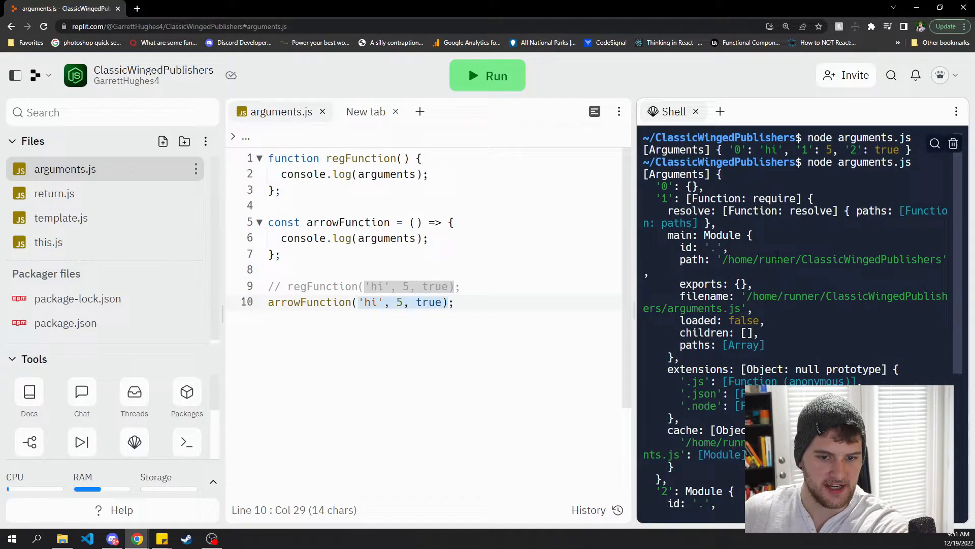
pyautogui.scroll(-3)
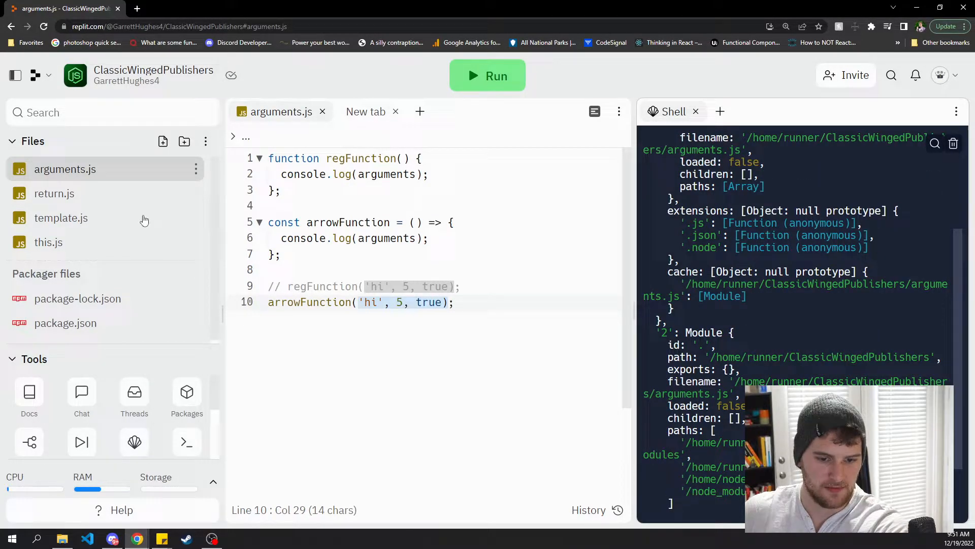
# - In return.js make regFunction return x and comment out the arrowFunction log
pyautogui.click(55, 194)
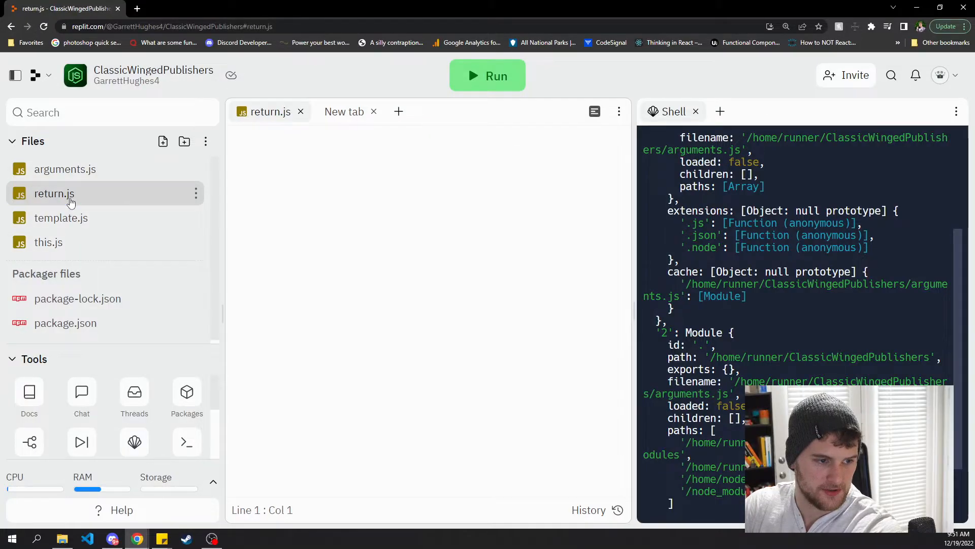
pyautogui.click(54, 193)
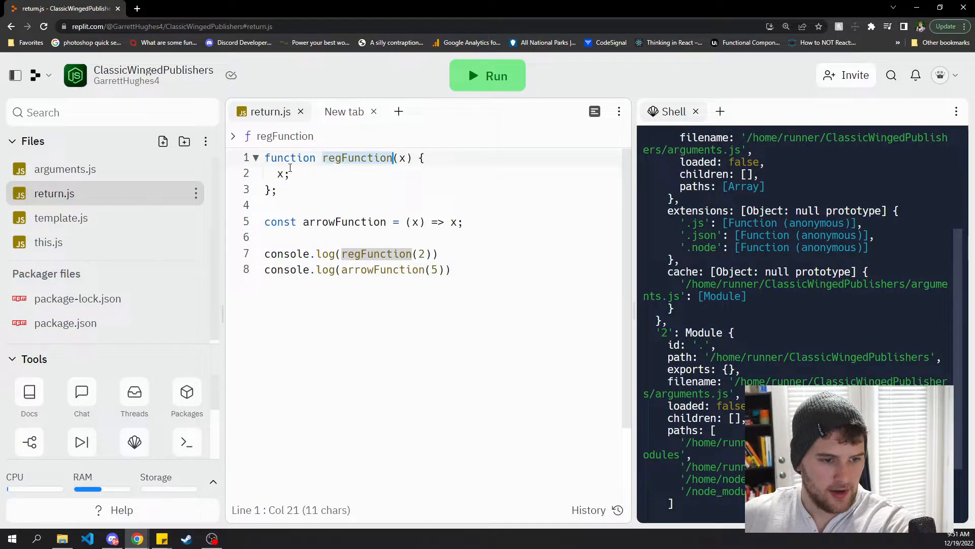
pyautogui.click(276, 174)
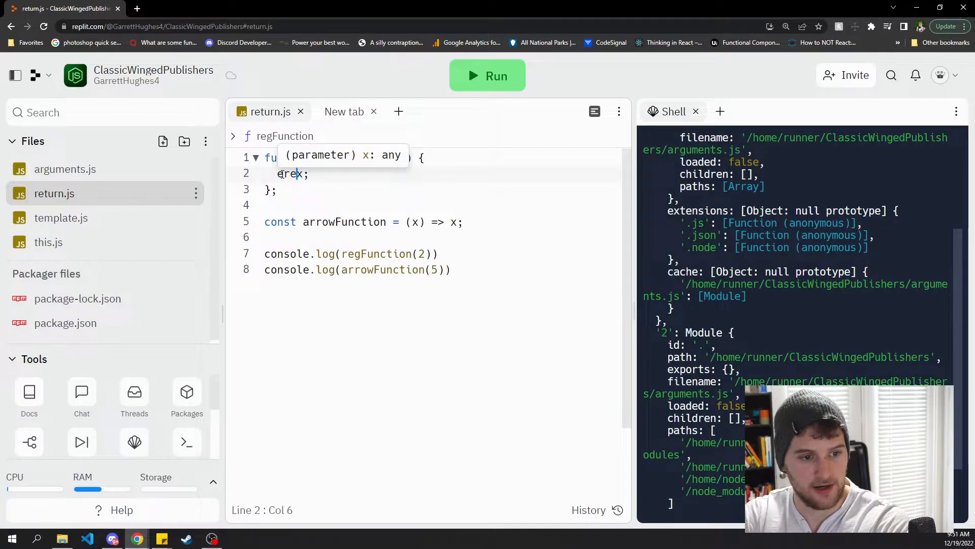
pyautogui.write('return')
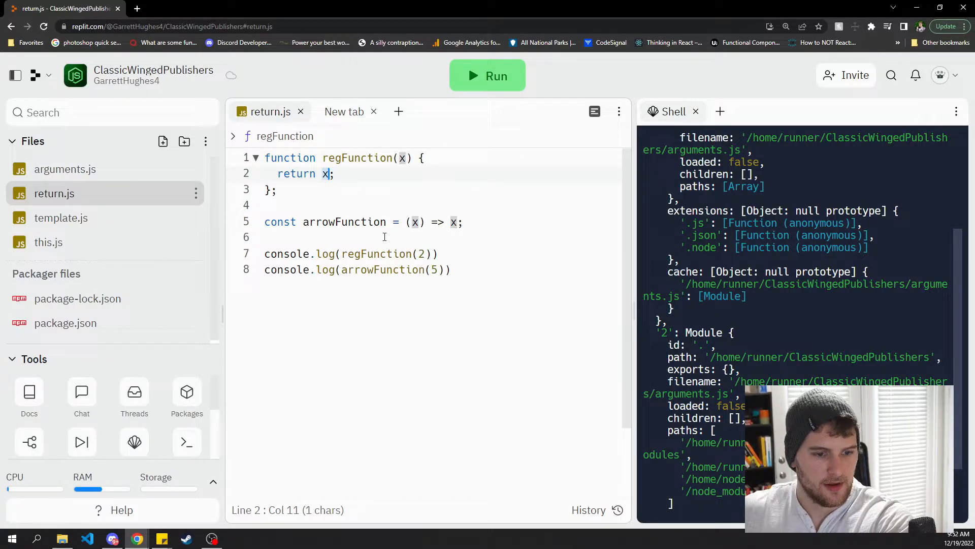
pyautogui.write('//')
pyautogui.write('node')
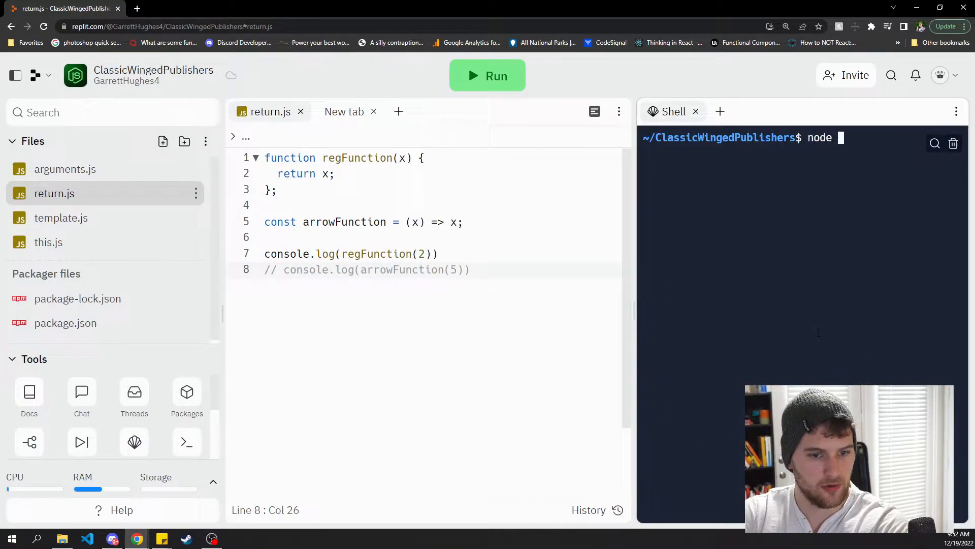
# - Run 'node return.js' printing 2, then re-enable the arrowFunction log for 2 and 5
pyautogui.write('return.js')
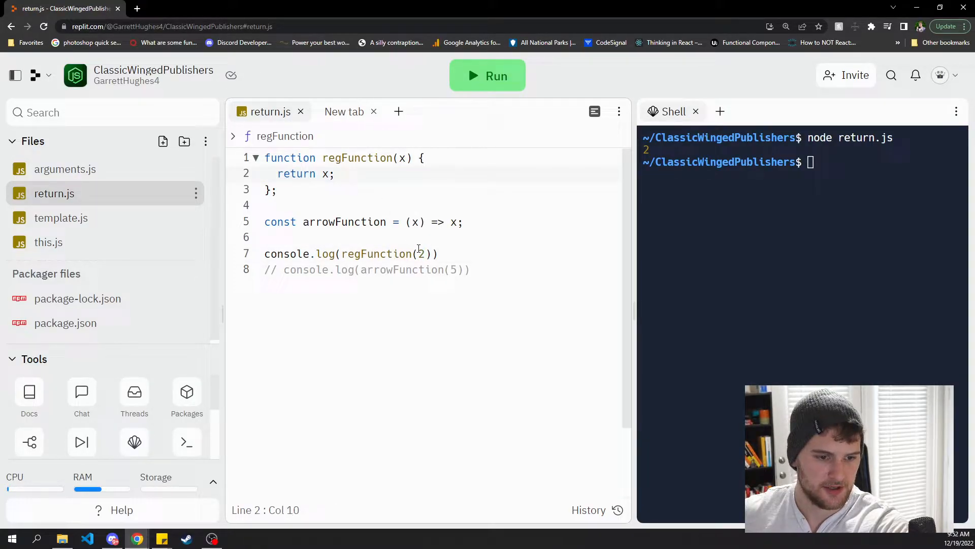
pyautogui.click(451, 222)
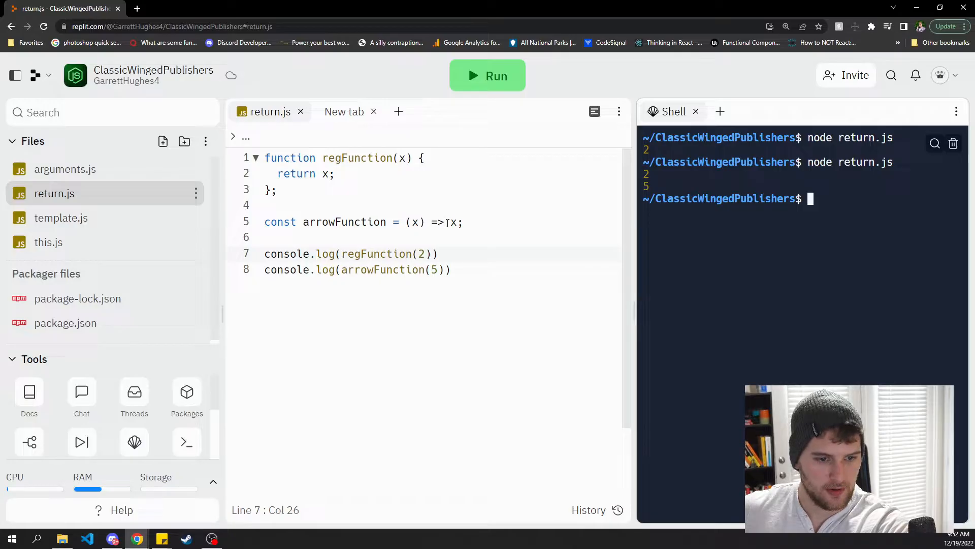
pyautogui.click(455, 222)
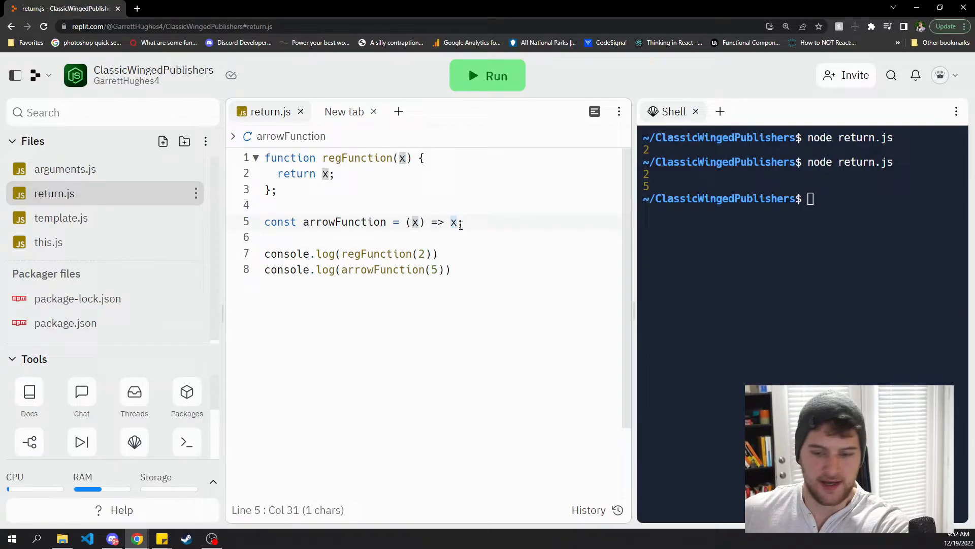
# - Give arrowFunction a braced body, rerun showing undefined, add return x for 2 and 5, then switch to this.js
pyautogui.write('{ x')
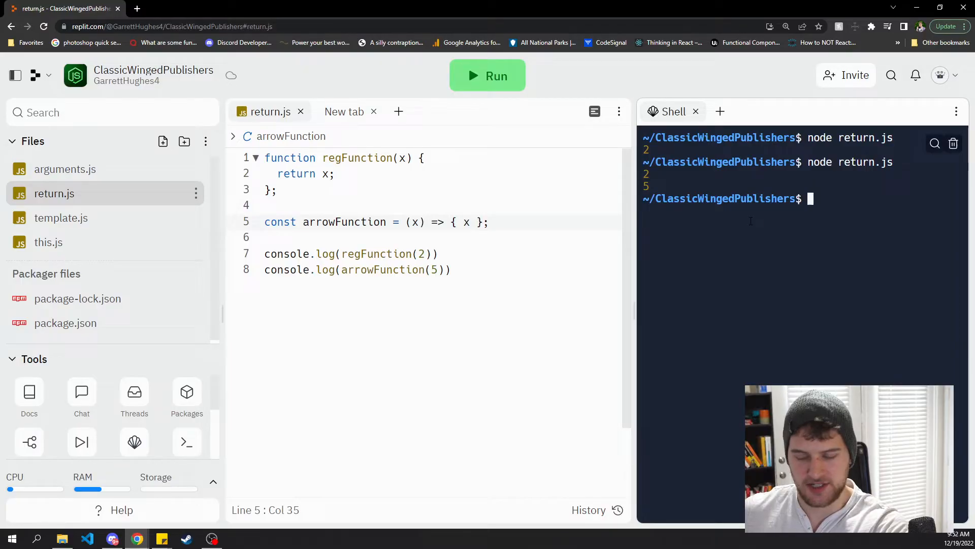
pyautogui.click(488, 75)
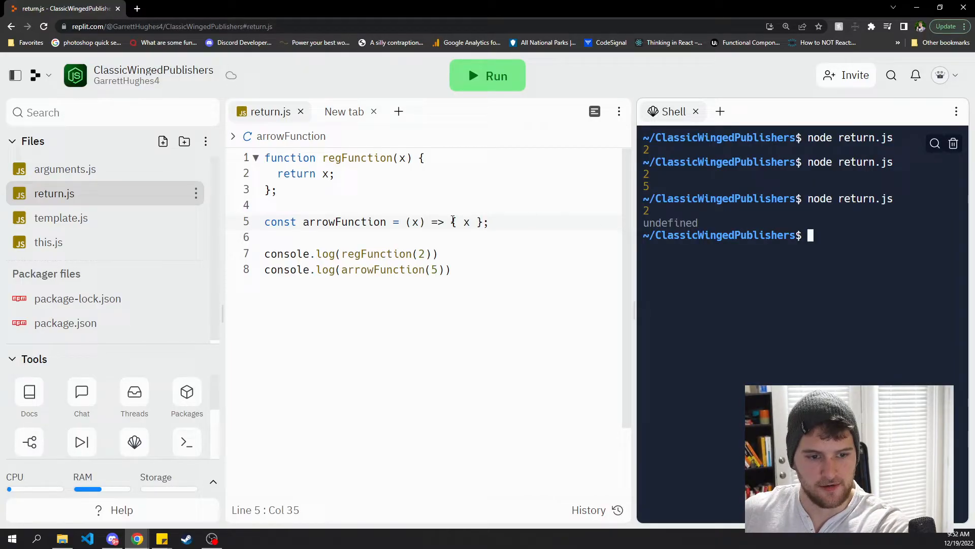
pyautogui.write('return')
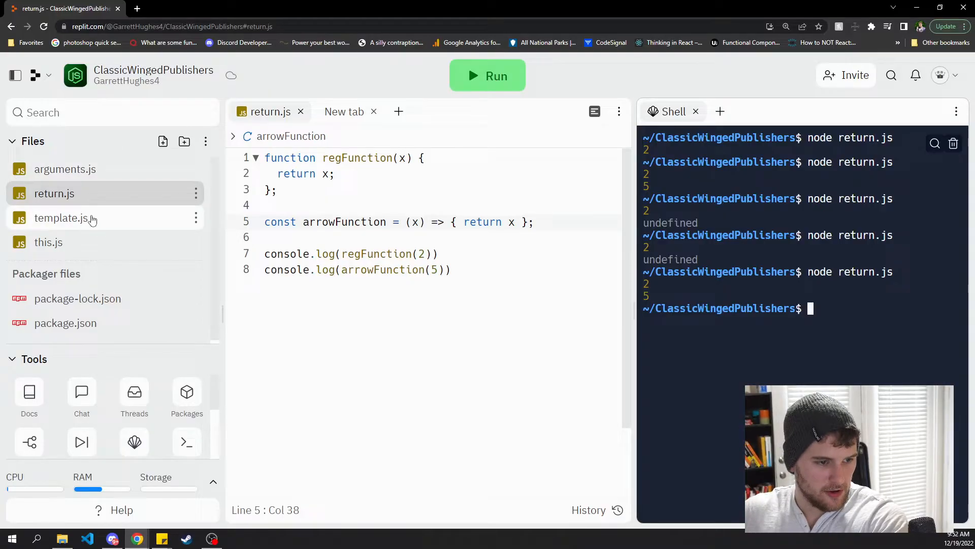
pyautogui.click(49, 241)
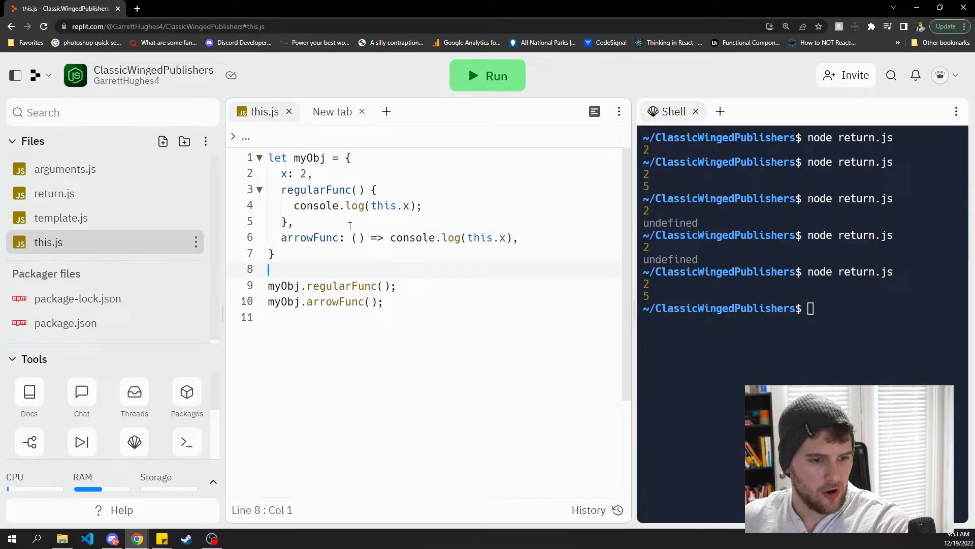
pyautogui.doubleClick(309, 158)
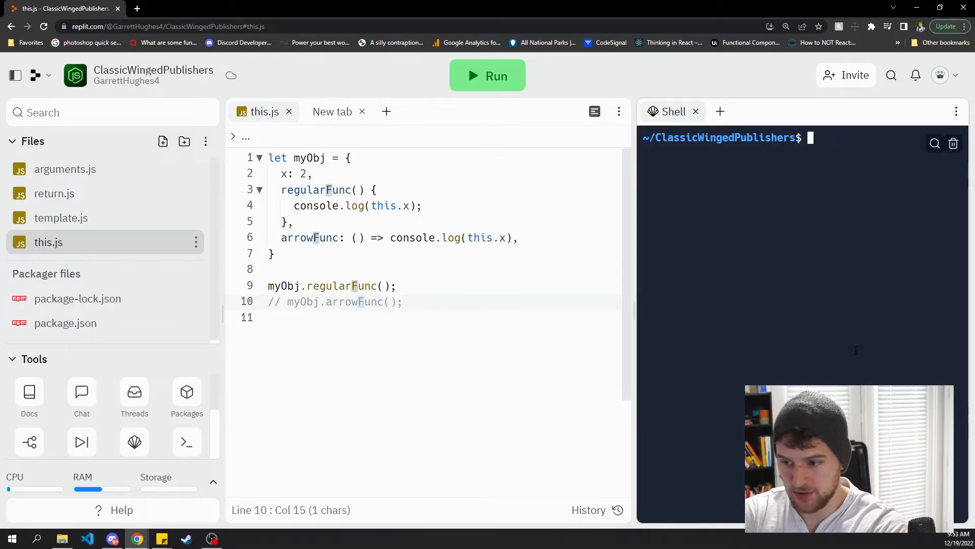
# - Run 'node this.js' printing 2 from regularFunc and undefined from arrowFunc
pyautogui.write('node')
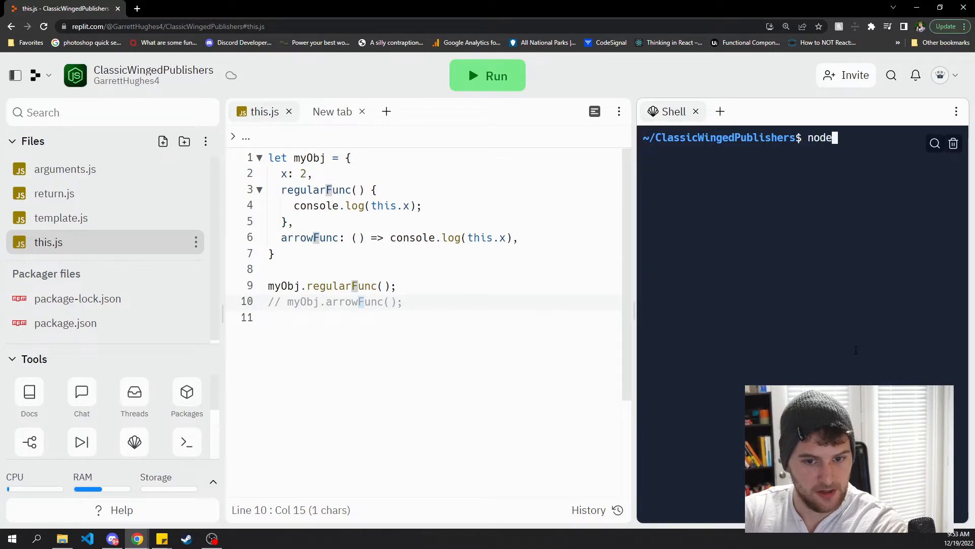
pyautogui.write('this.js')
pyautogui.click(335, 285)
pyautogui.write('// ')
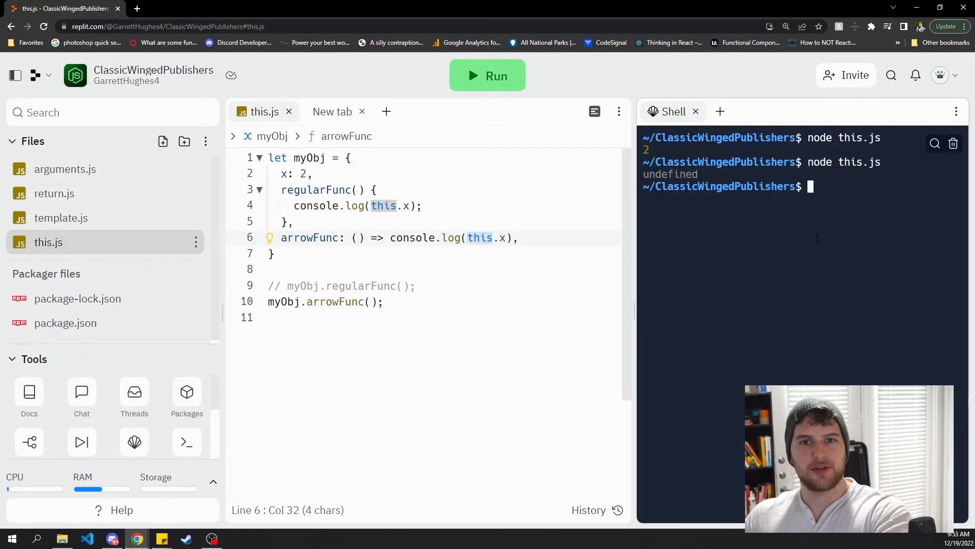
pyautogui.moveTo(640, 260)
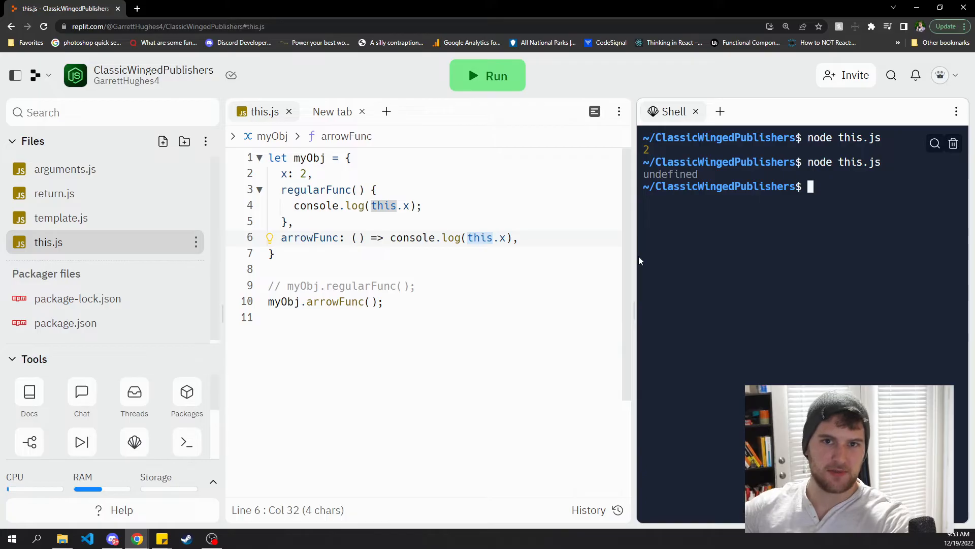